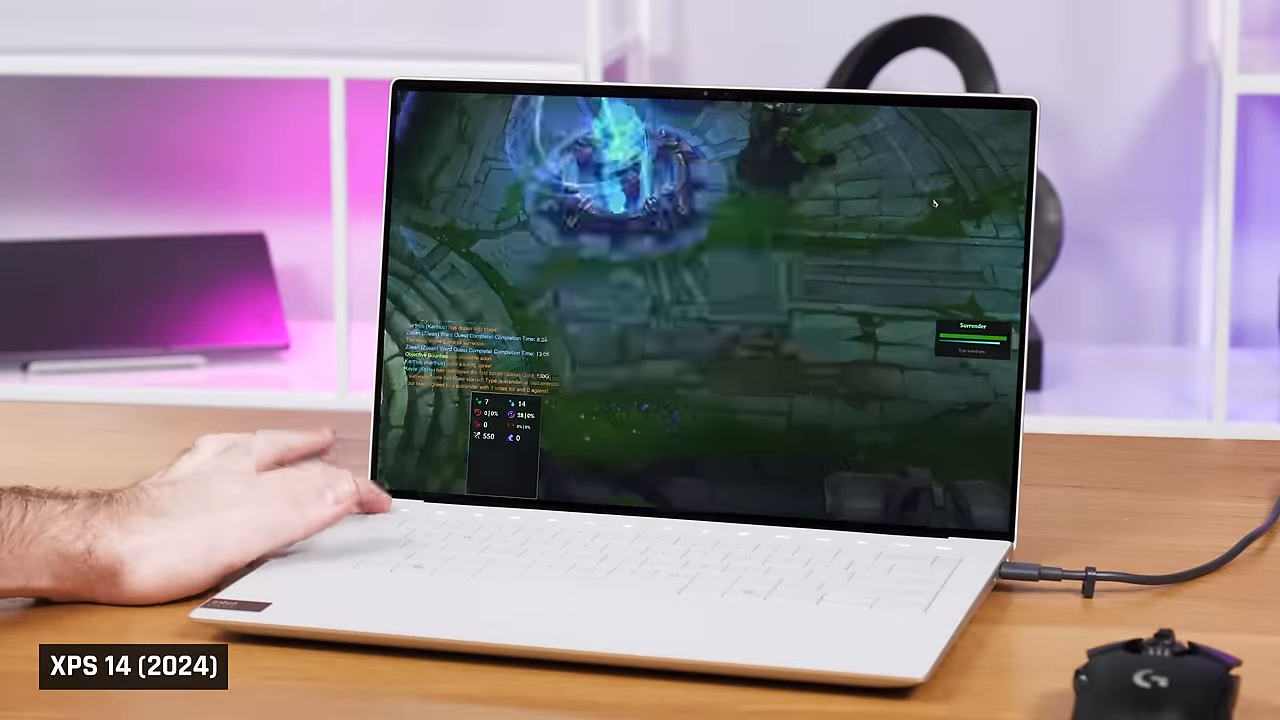
key("Escape")
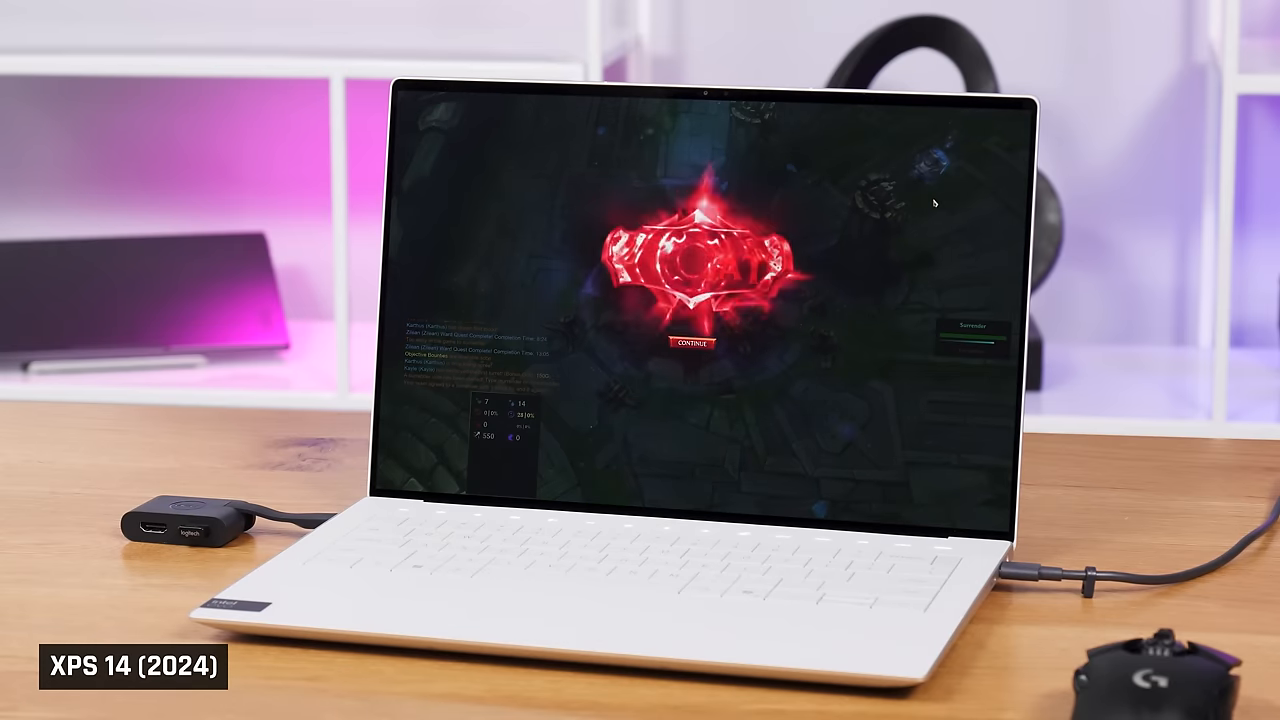
left_click(692, 342)
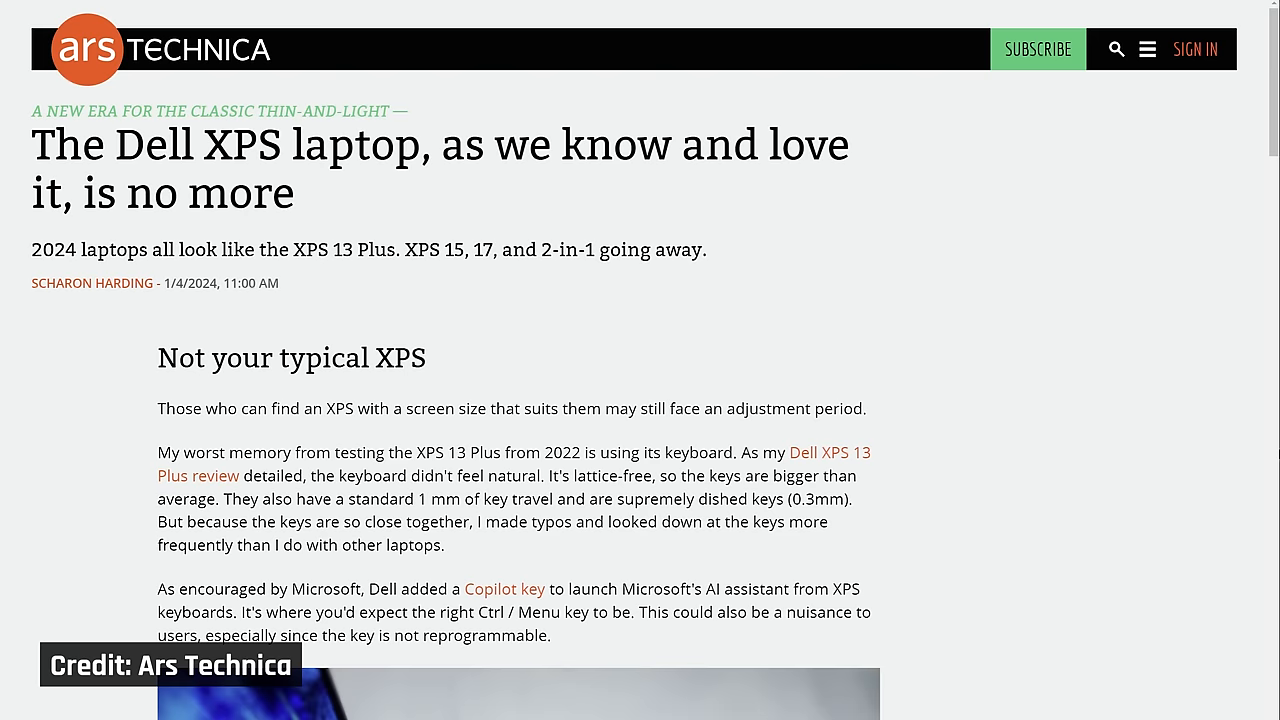
scroll("down", 3)
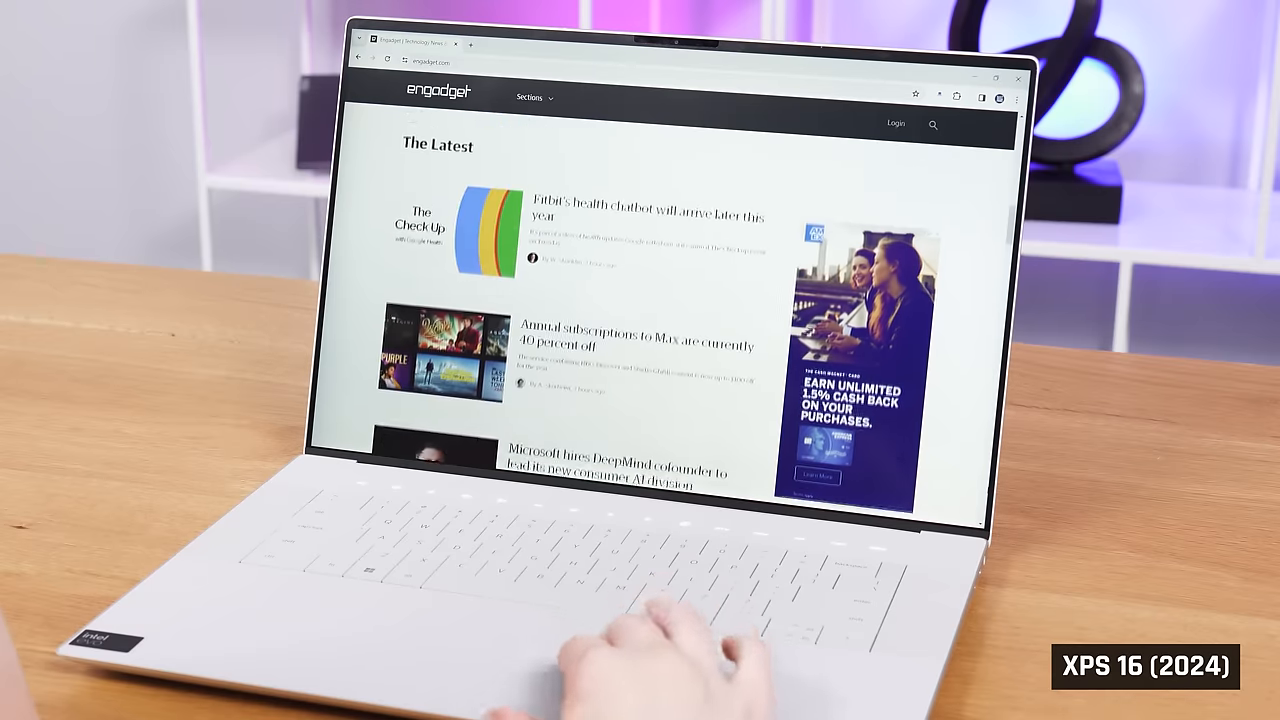
scroll("down", 3)
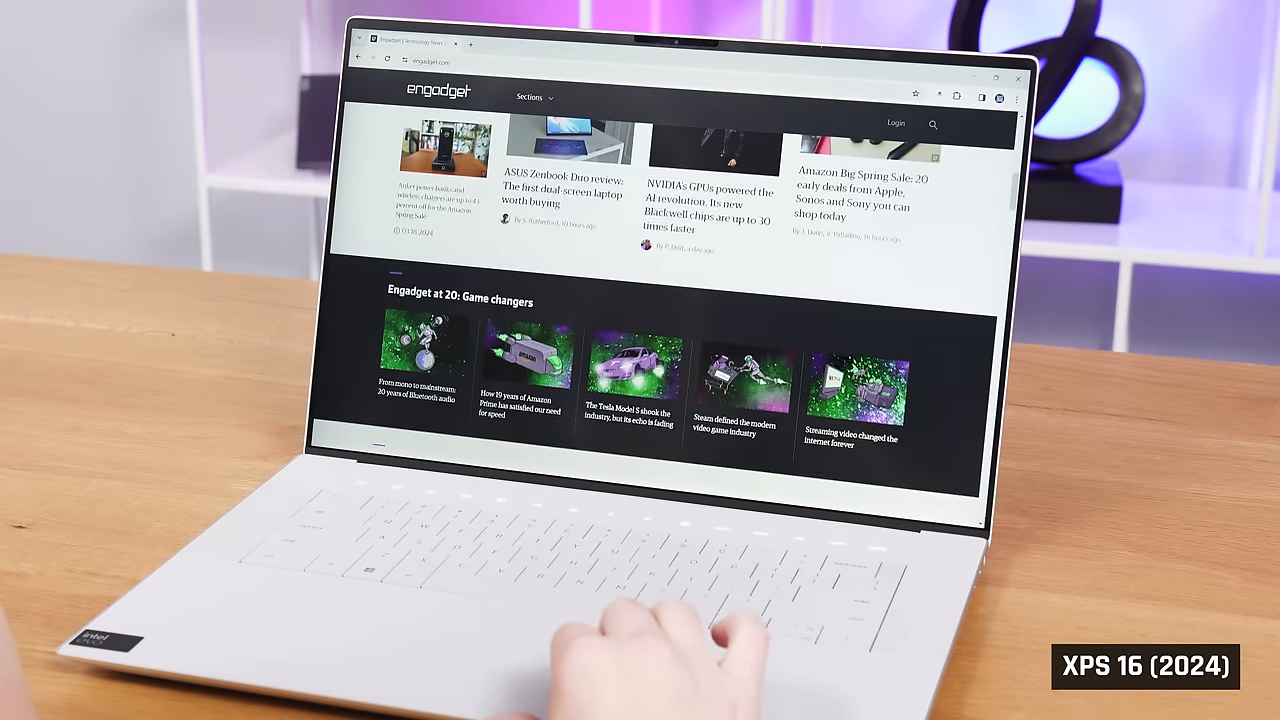